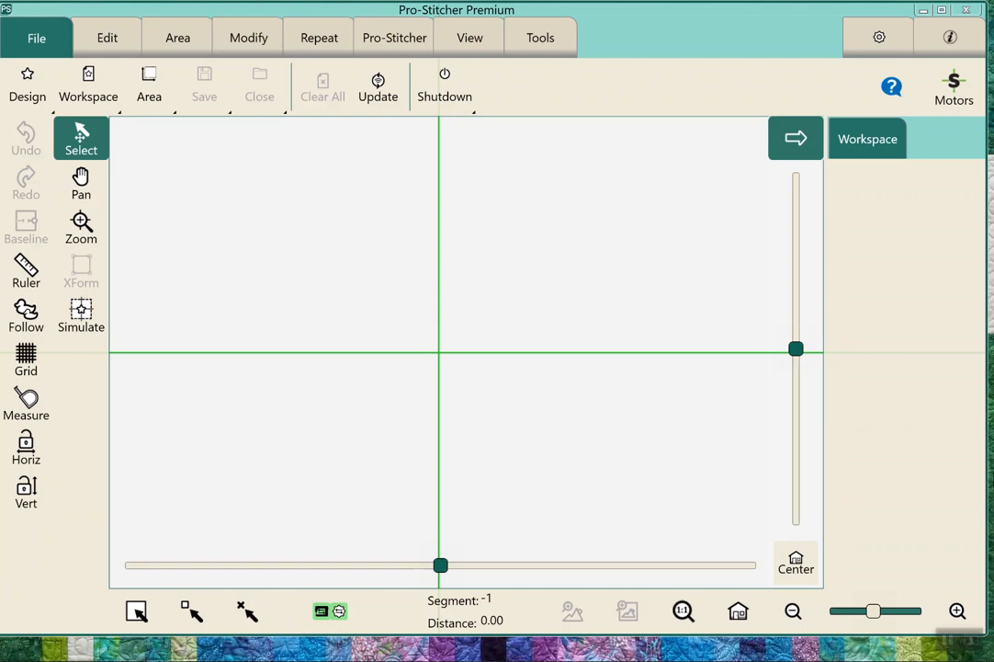
pyautogui.moveTo(672, 272)
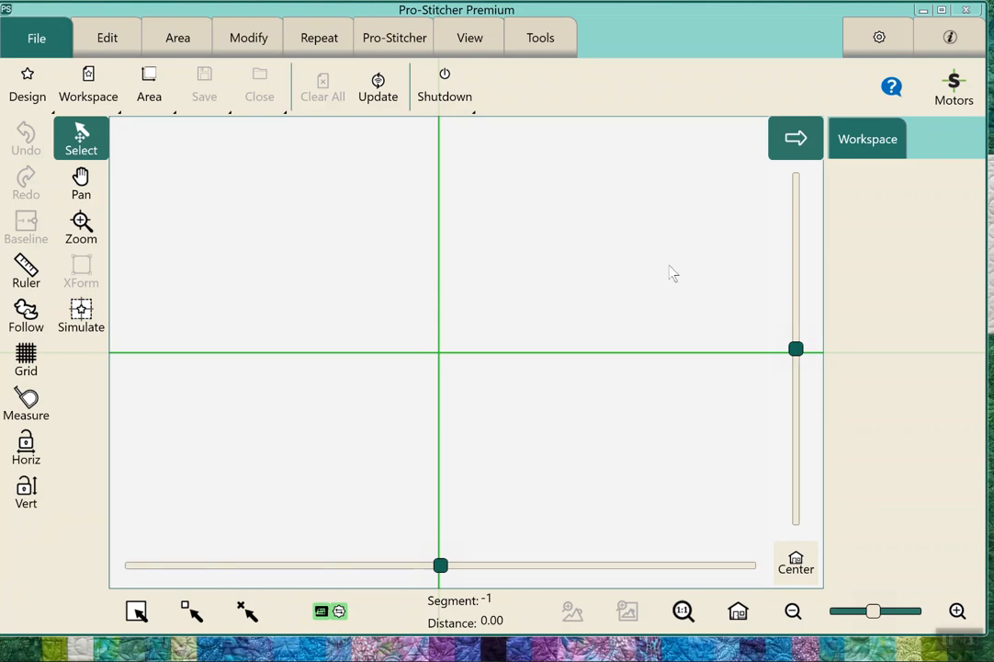
pyautogui.moveTo(643, 246)
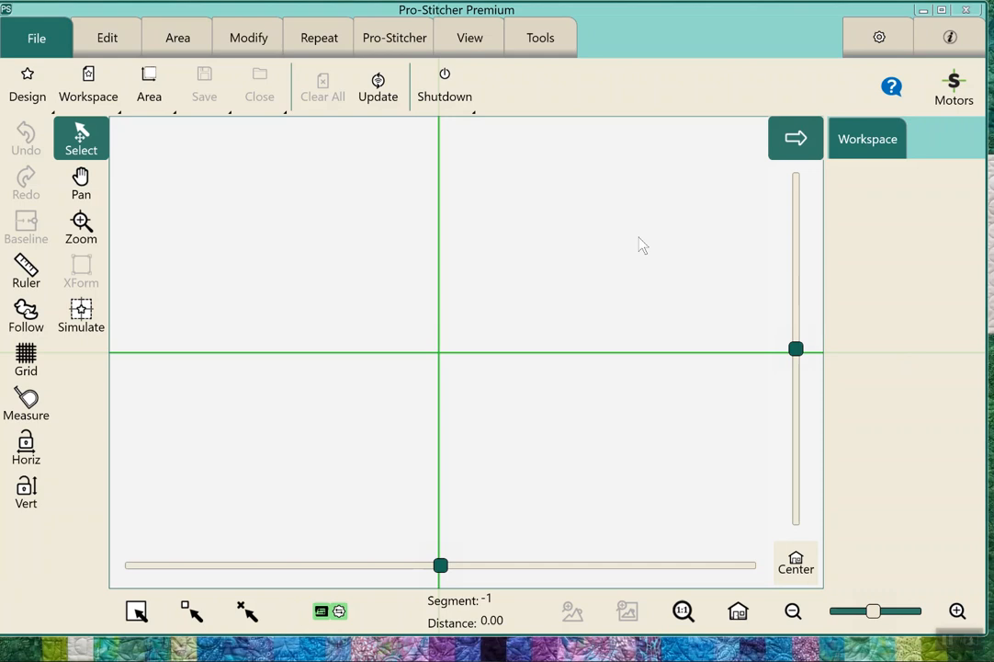
pyautogui.moveTo(169, 139)
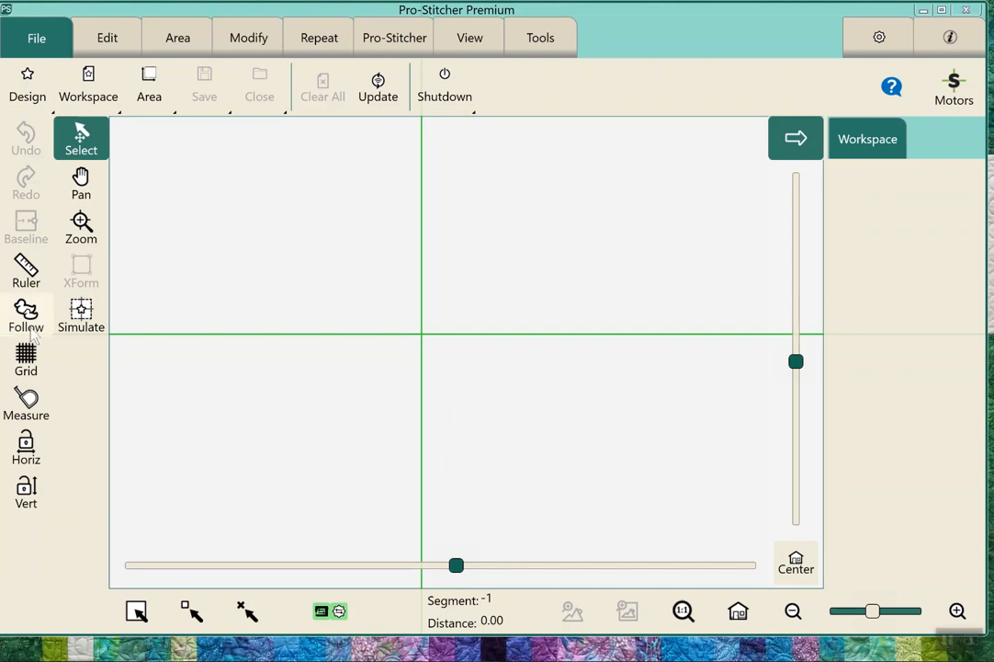
# Turn on the grid overlay across the empty workspace.
pyautogui.click(26, 358)
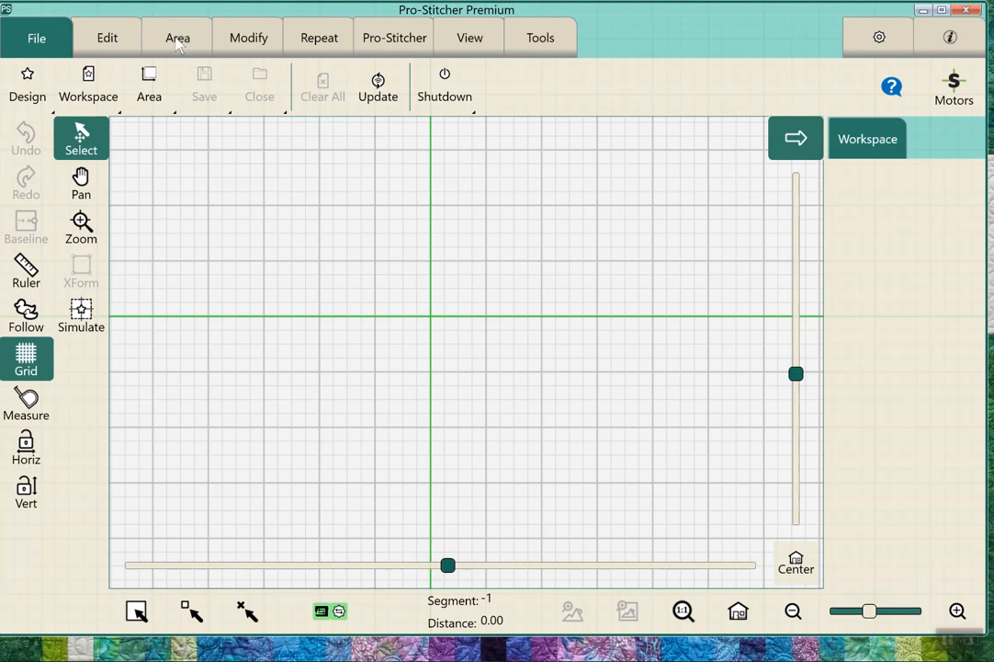
# With Simulate enabled, plot a Multi-Point area corner by corner, closing at about 6.29 by 6.06.
pyautogui.click(176, 36)
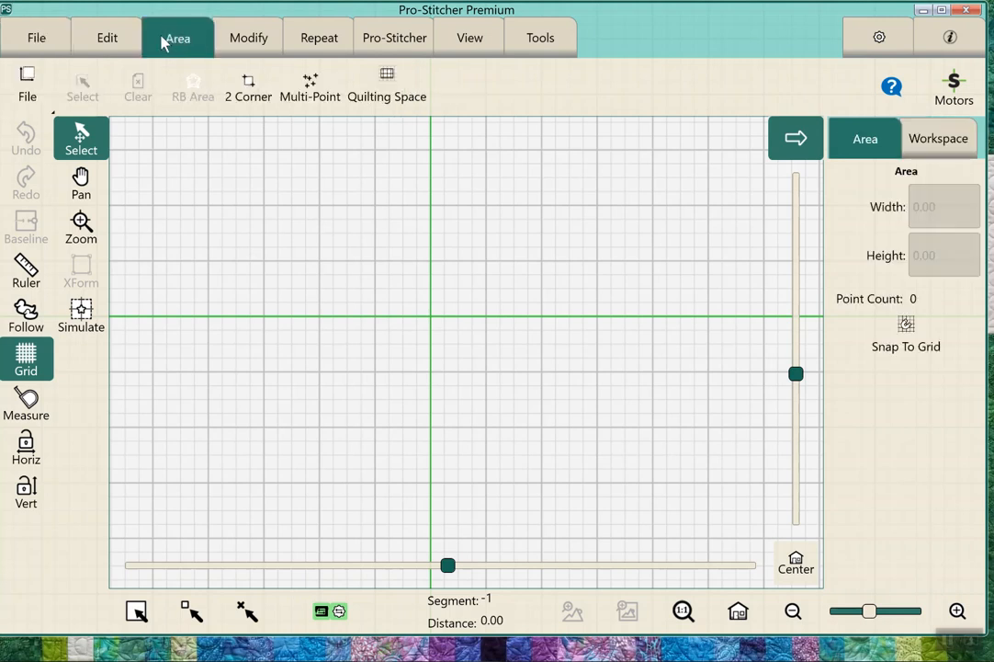
pyautogui.moveTo(132, 255)
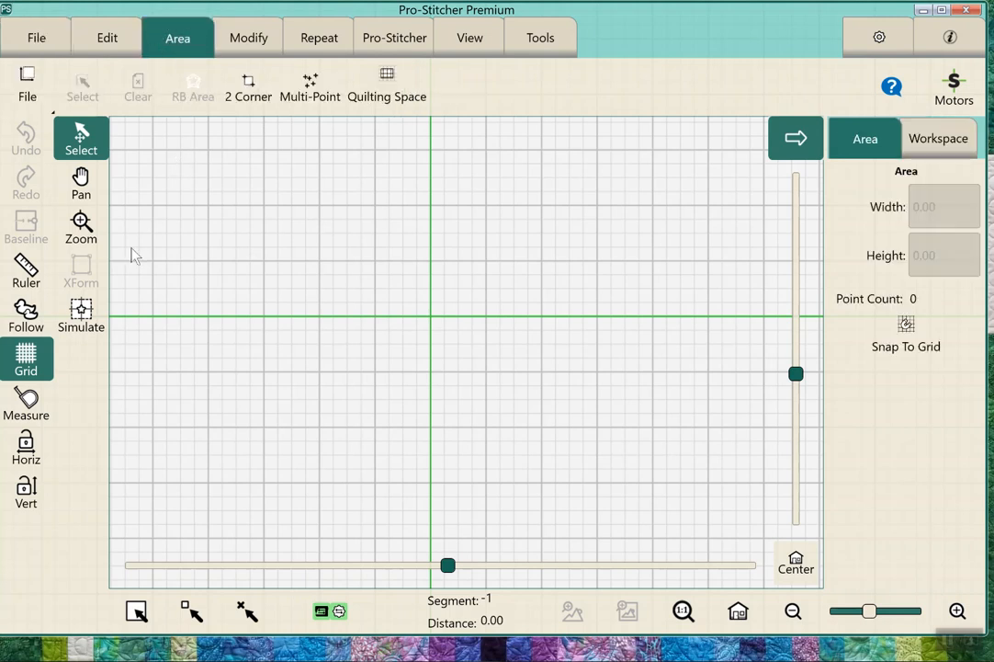
pyautogui.click(81, 316)
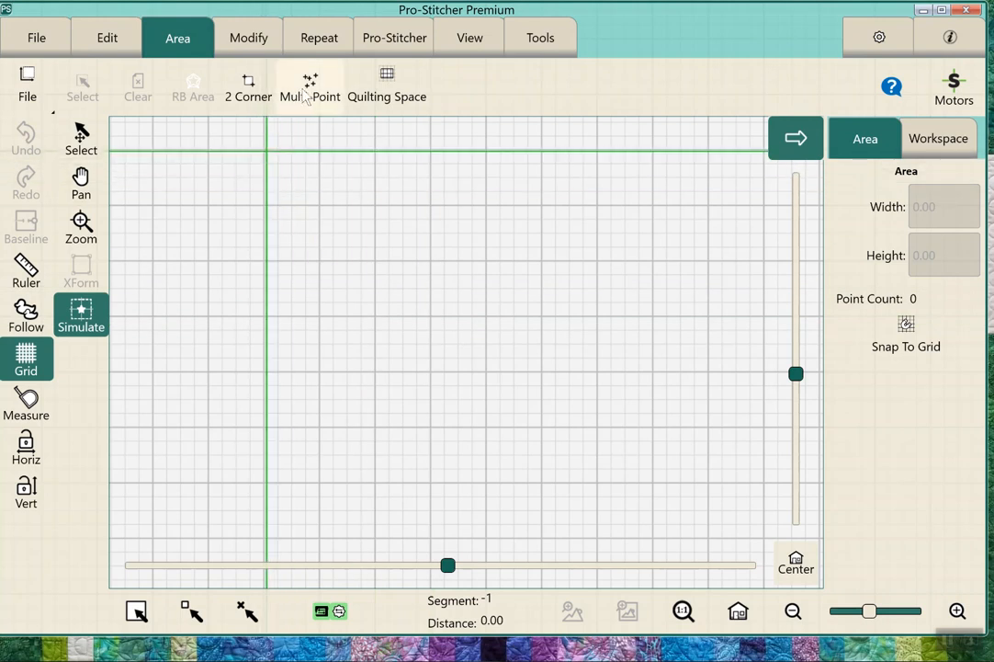
pyautogui.click(309, 85)
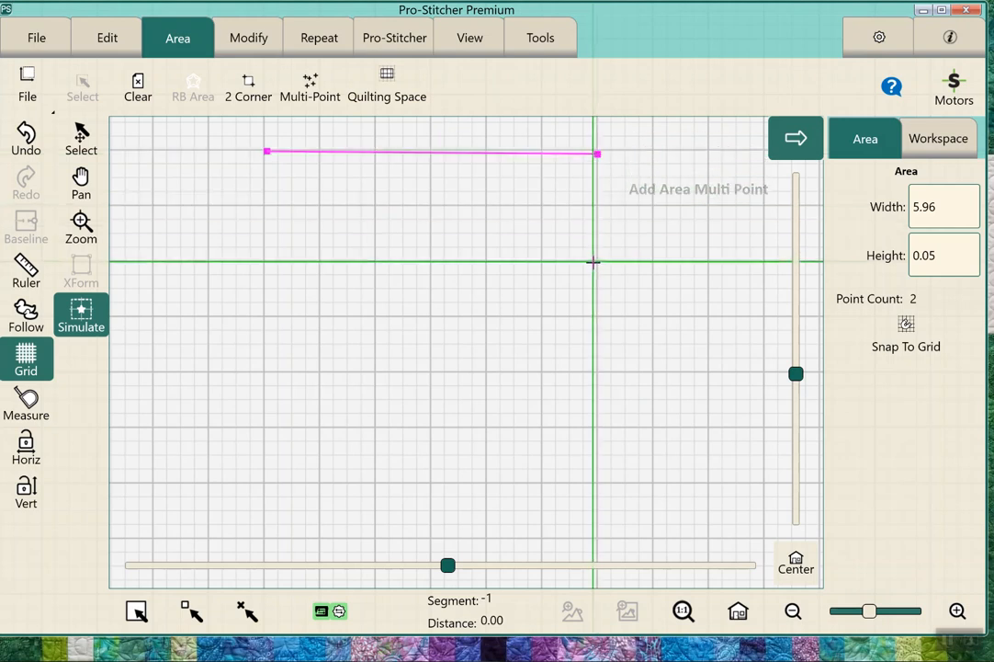
pyautogui.click(588, 268)
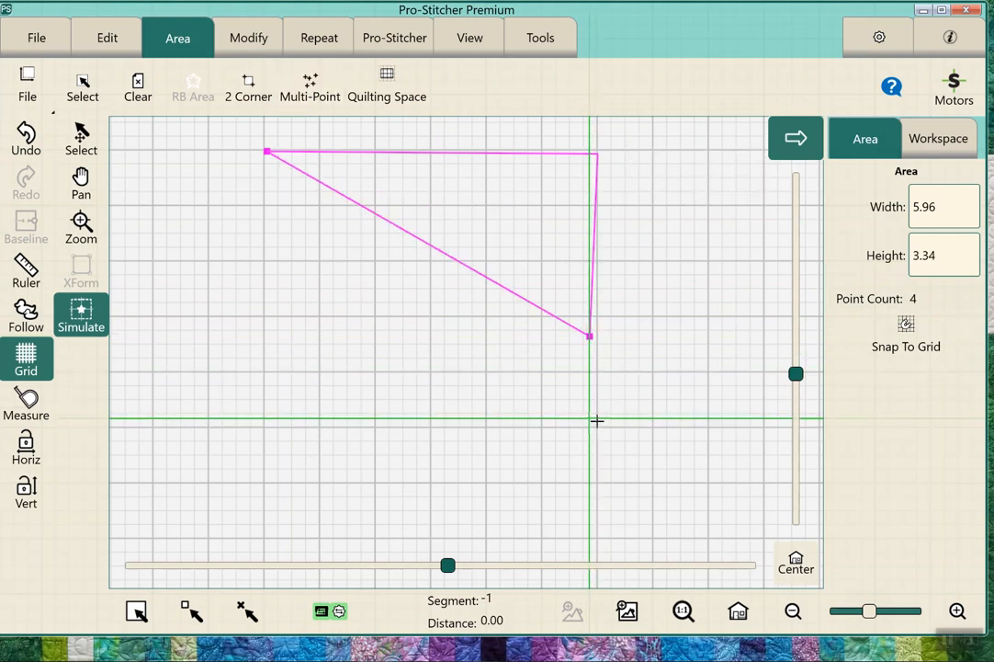
pyautogui.moveTo(581, 427)
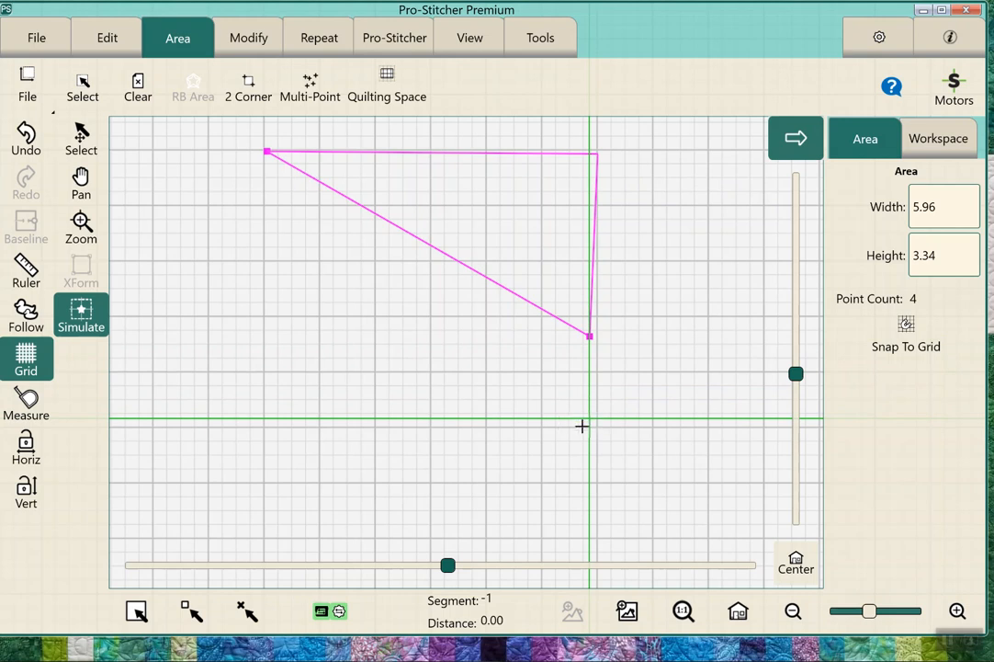
pyautogui.moveTo(599, 410)
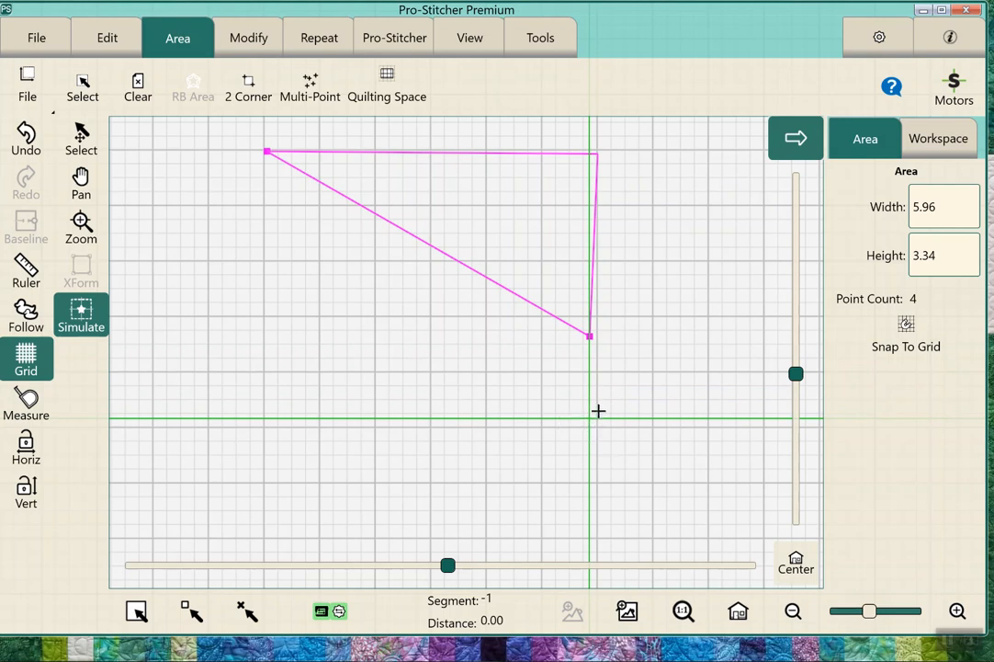
pyautogui.moveTo(621, 408)
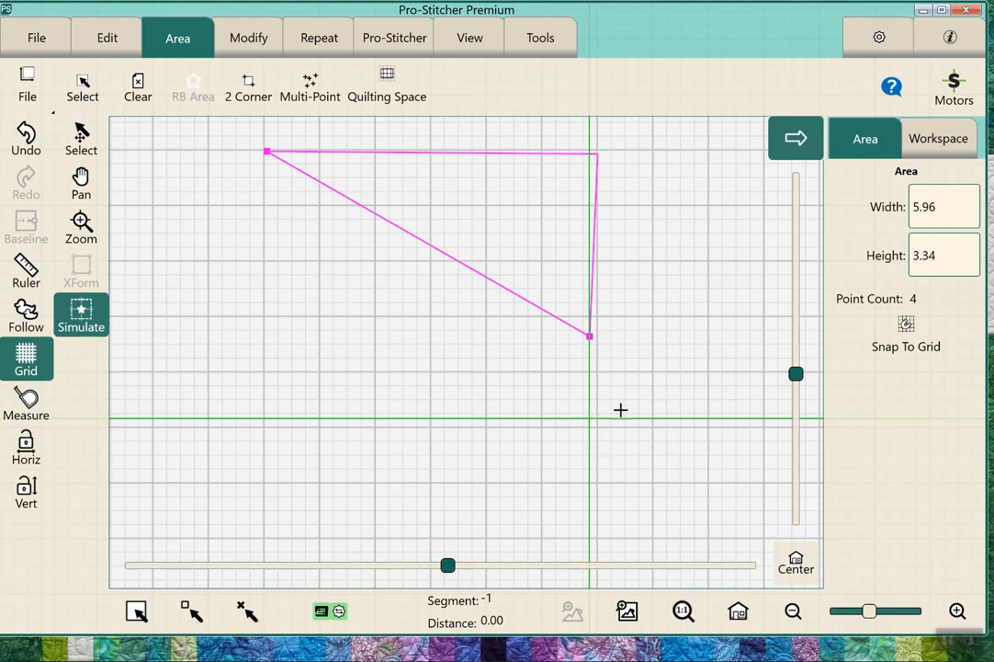
pyautogui.moveTo(621, 375)
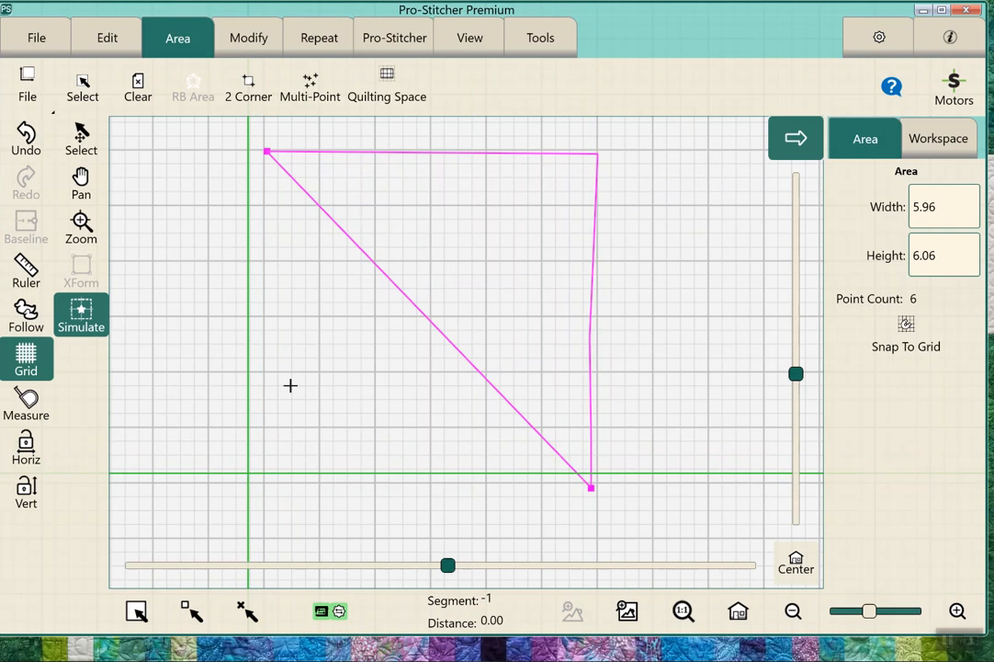
pyautogui.click(248, 474)
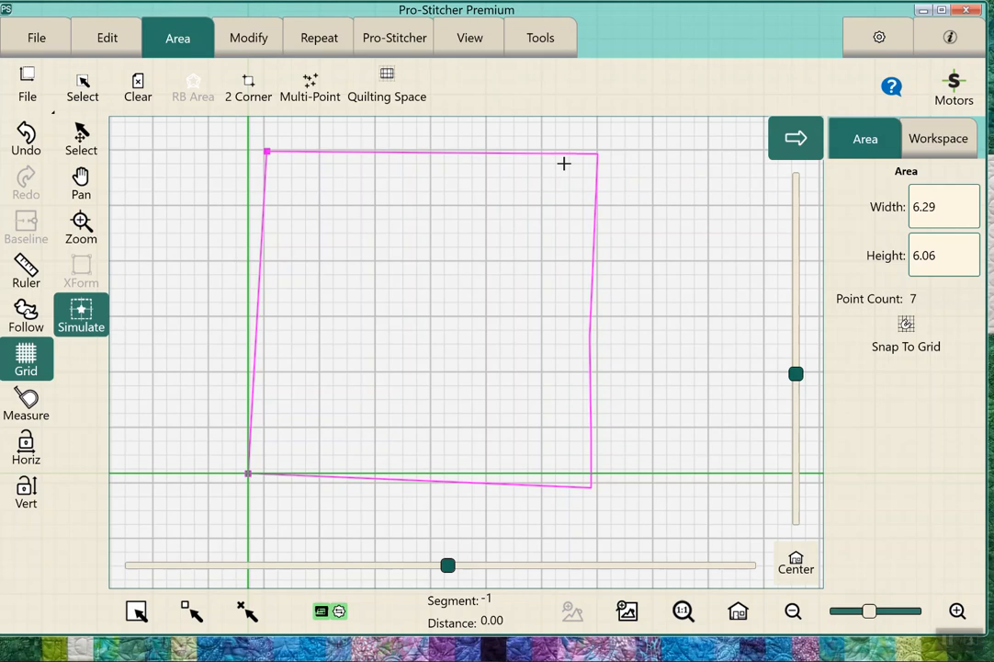
pyautogui.moveTo(530, 103)
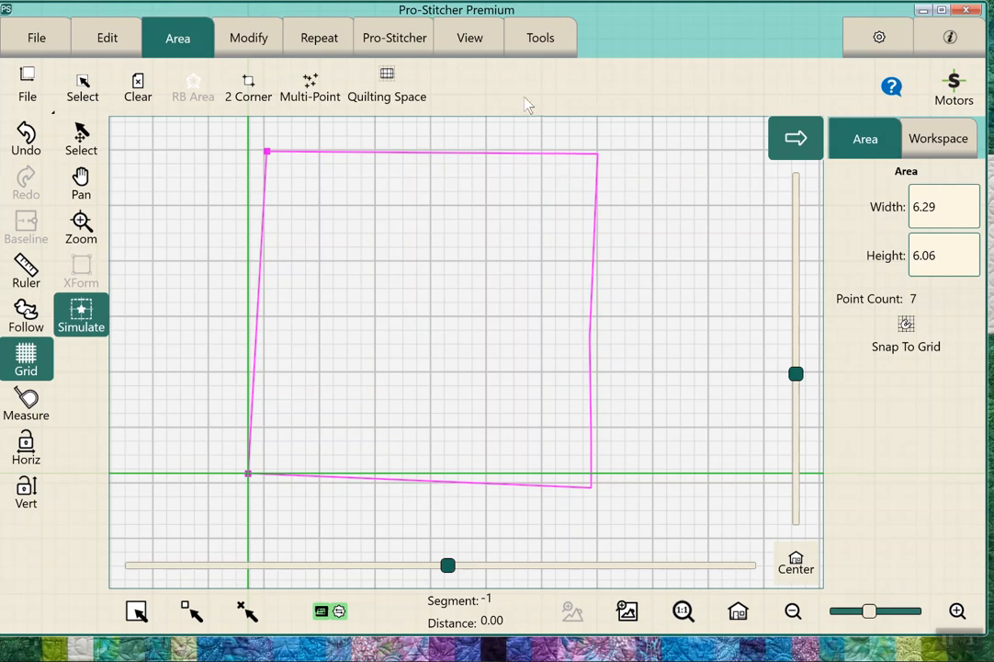
pyautogui.moveTo(116, 294)
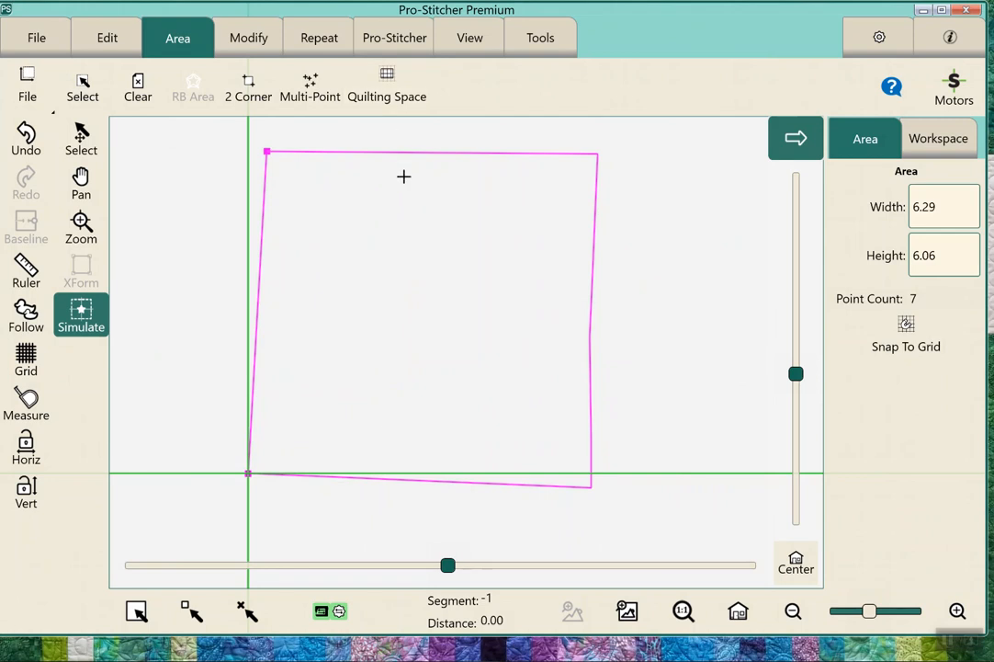
# In the design open window, browse Designs > 1-PS Designs > Blocks to show its thumbnails.
pyautogui.click(37, 37)
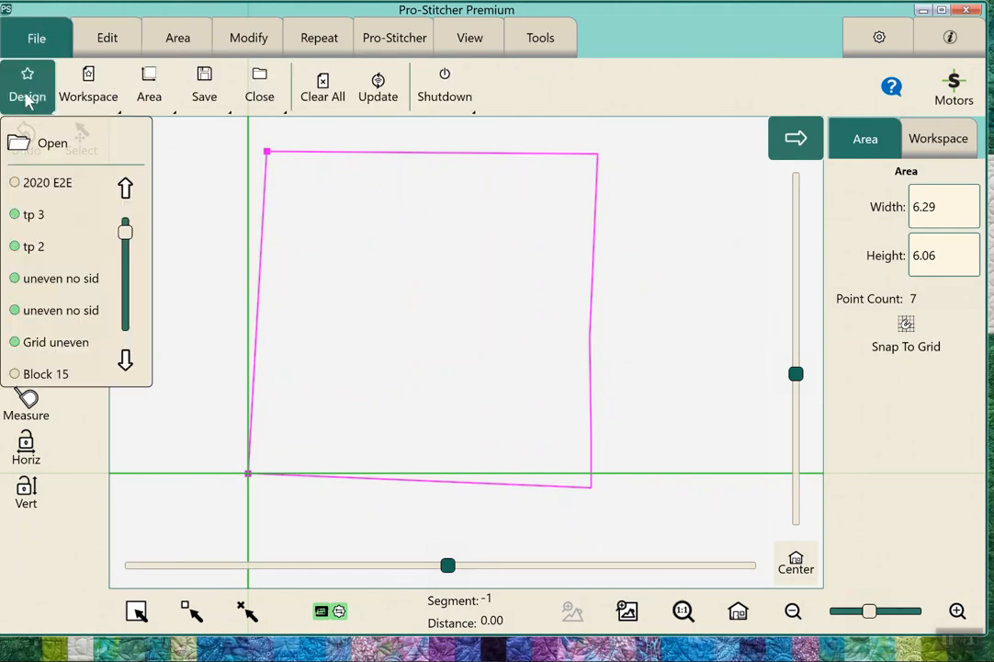
pyautogui.click(51, 143)
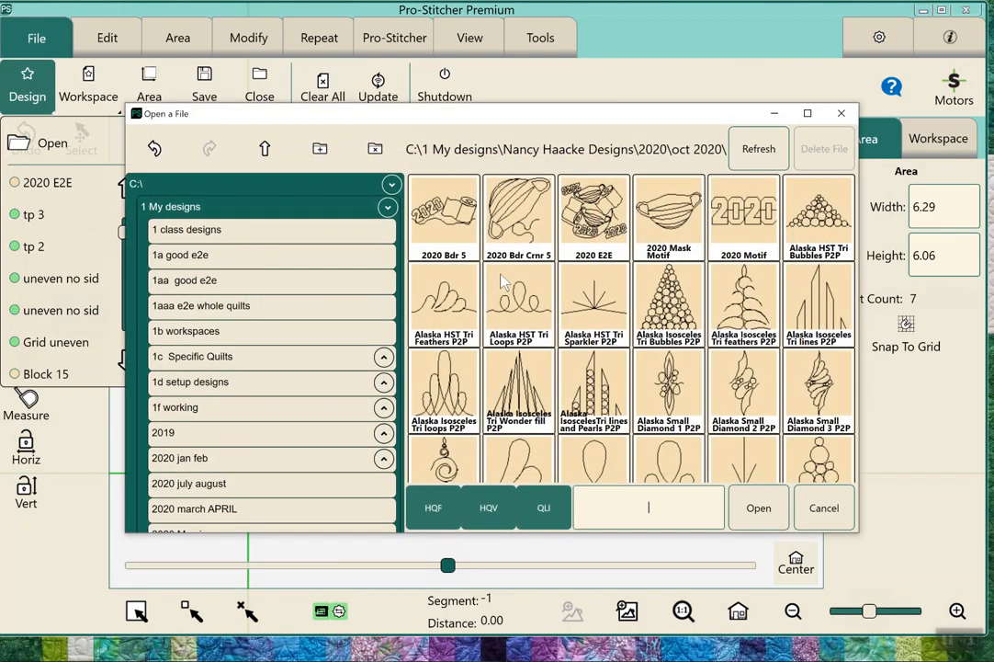
pyautogui.click(169, 206)
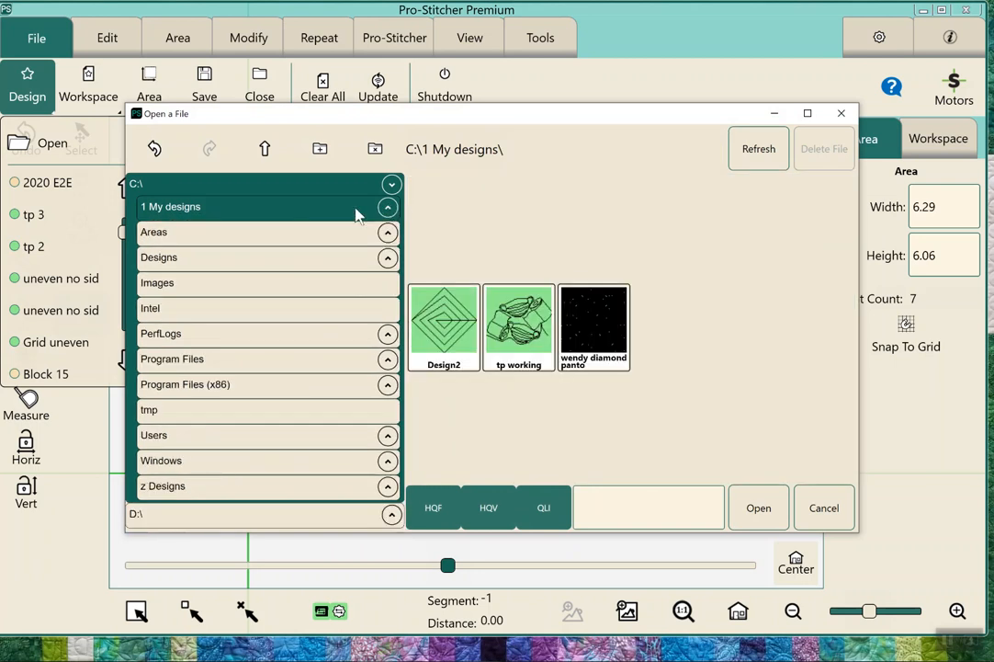
pyautogui.click(158, 257)
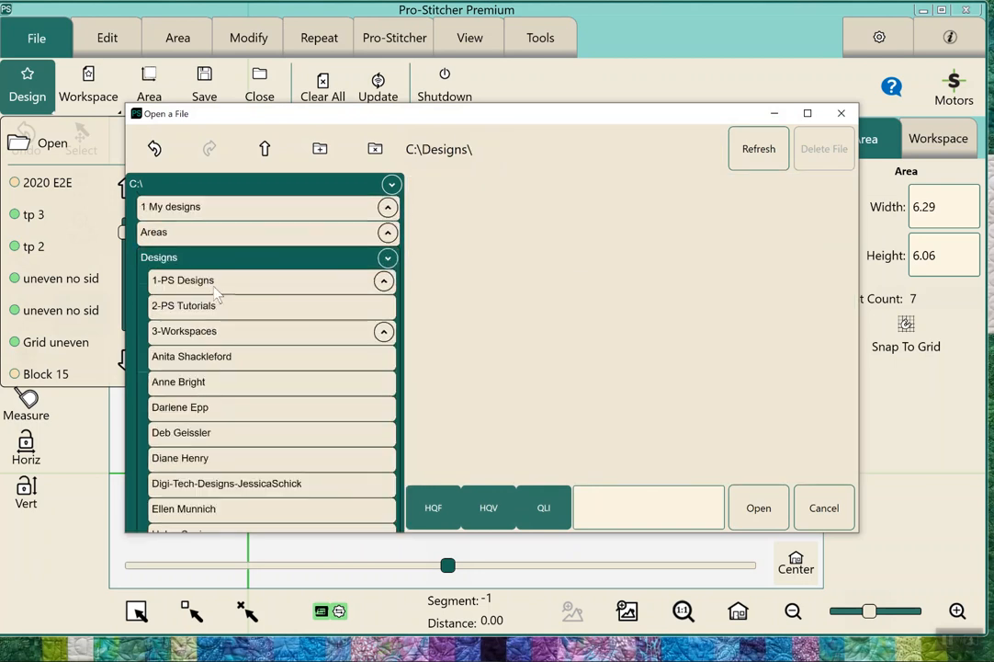
pyautogui.click(184, 279)
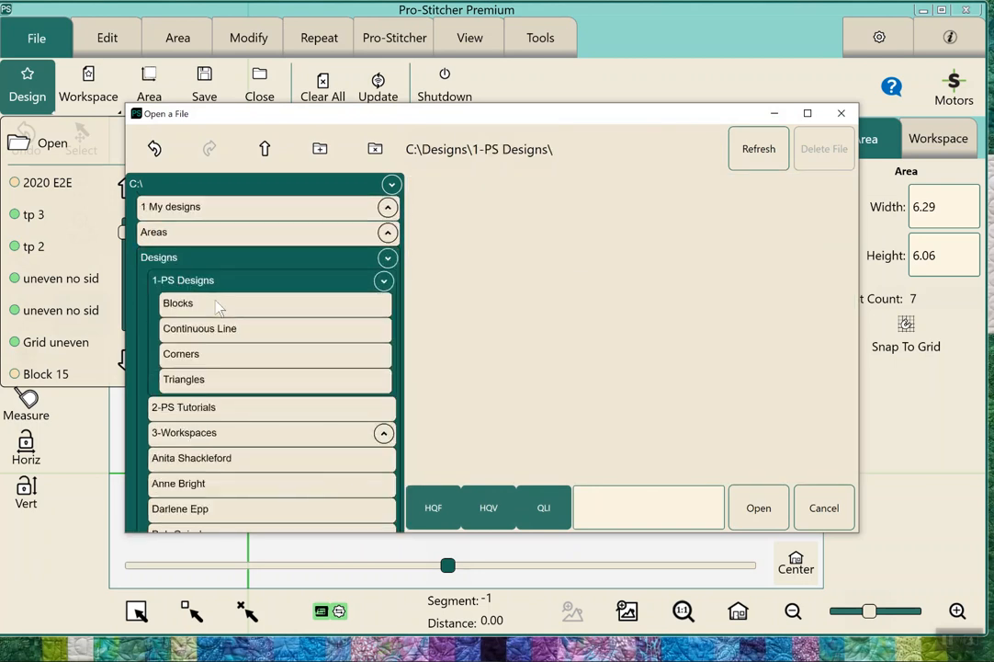
pyautogui.click(178, 301)
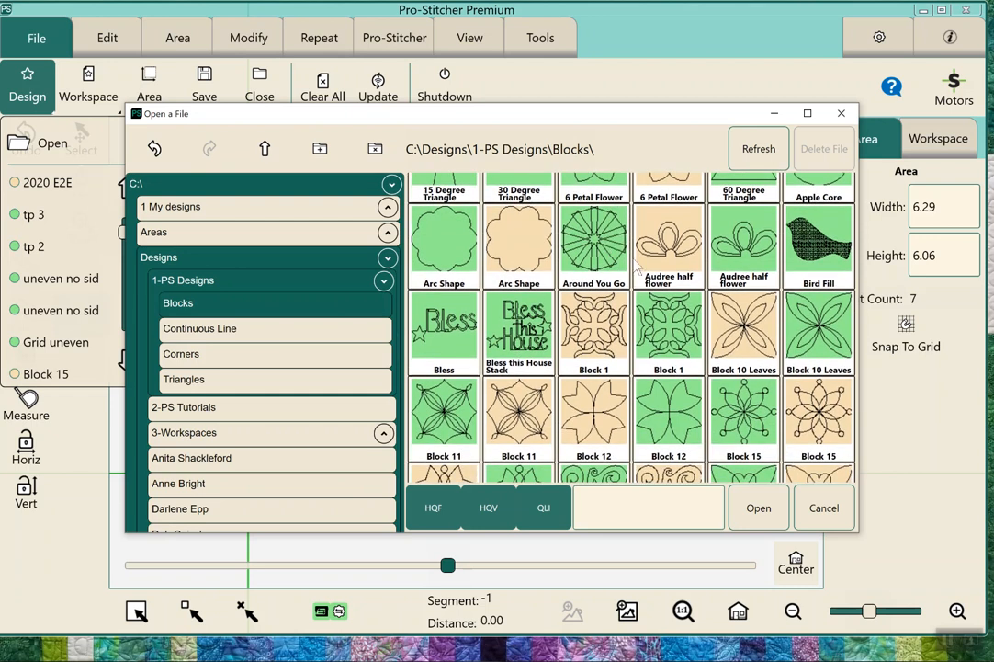
pyautogui.moveTo(621, 366)
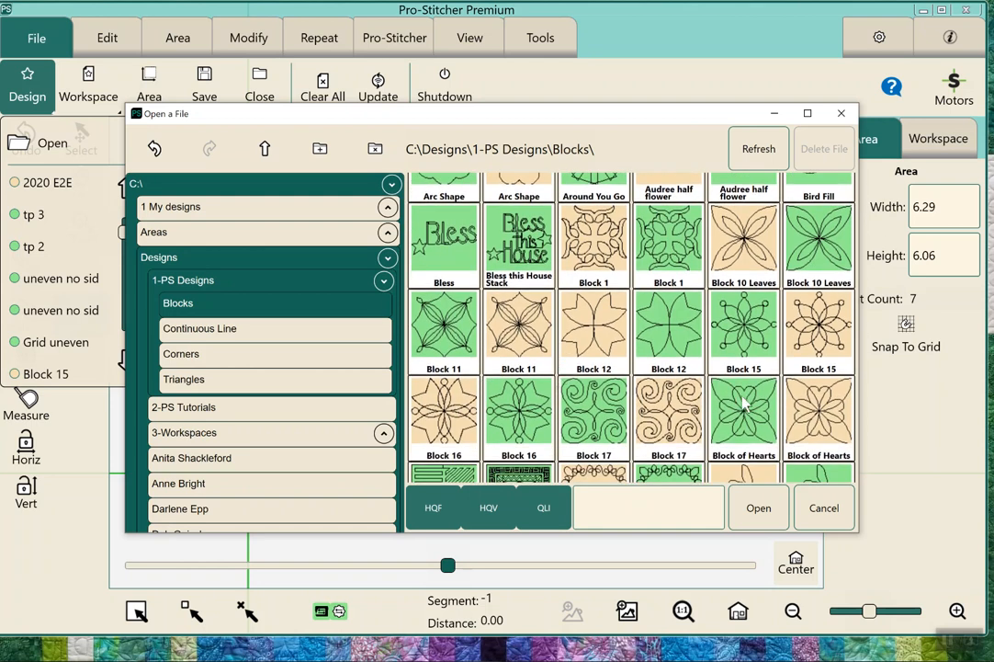
# Load the 5.00 by 5.00 Block of Hearts design and bring up the Modify rotation options.
pyautogui.click(757, 507)
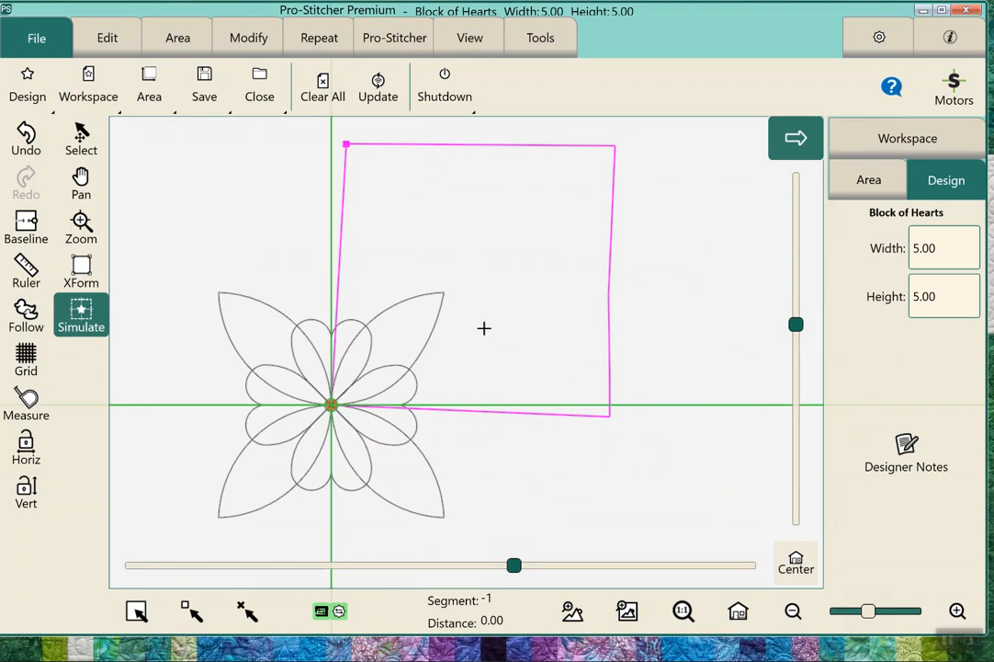
pyautogui.moveTo(348, 394)
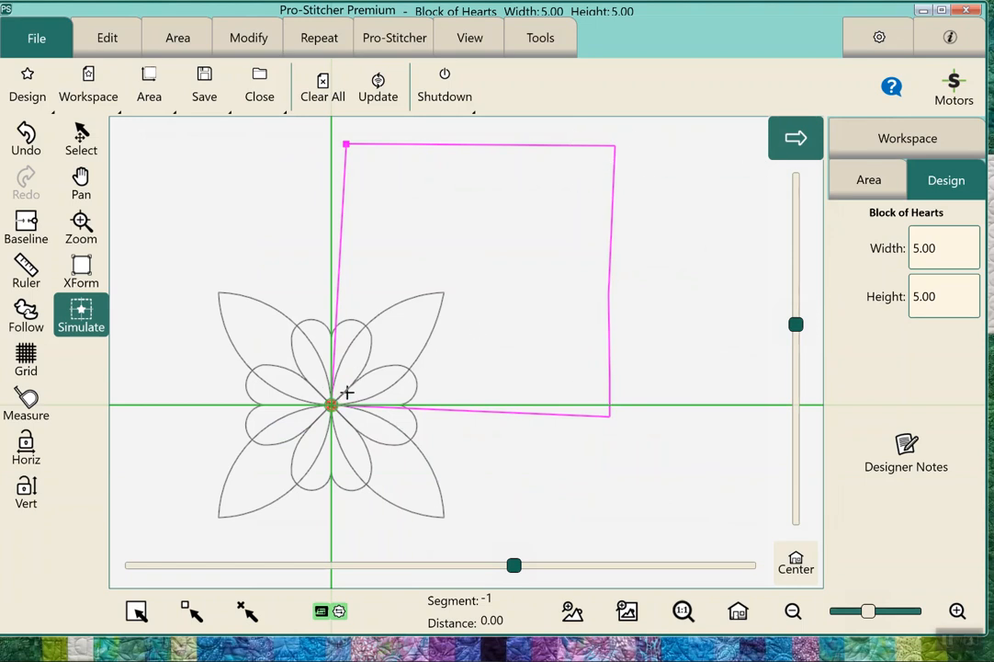
pyautogui.moveTo(394, 334)
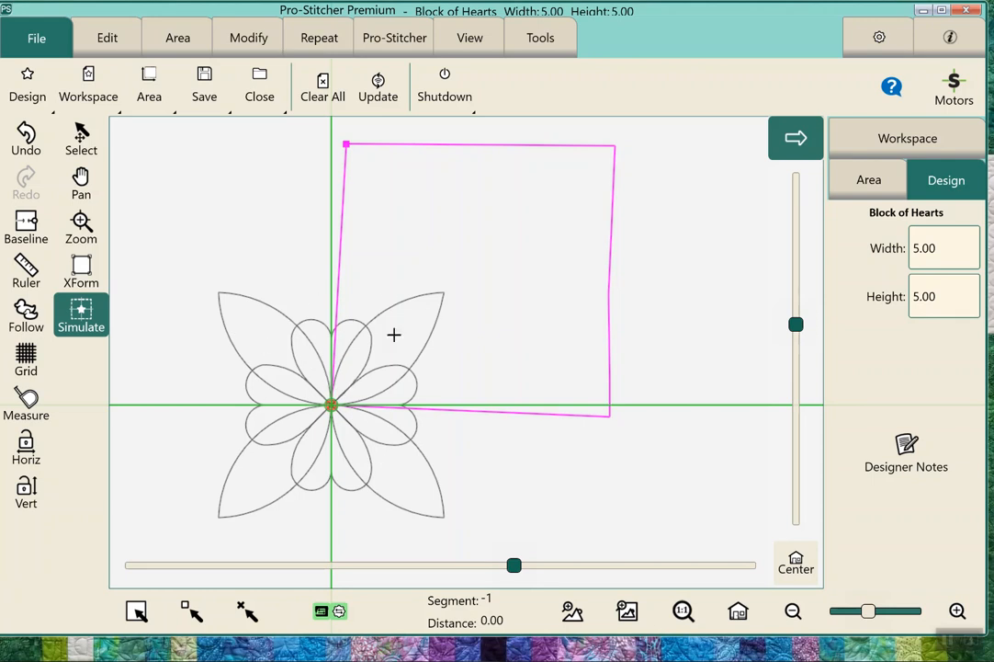
pyautogui.moveTo(213, 299)
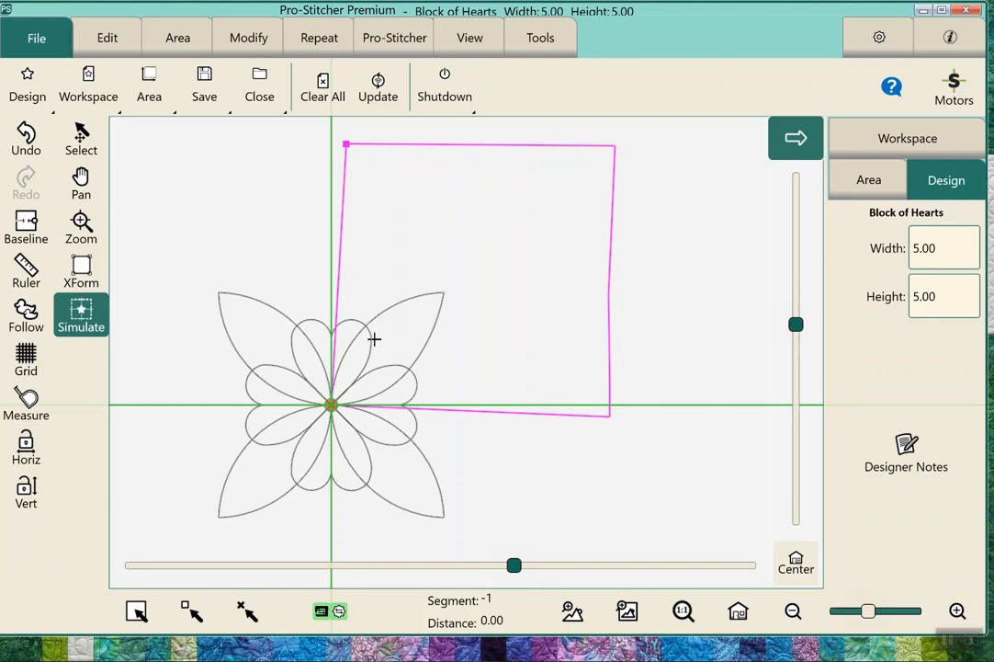
pyautogui.click(248, 37)
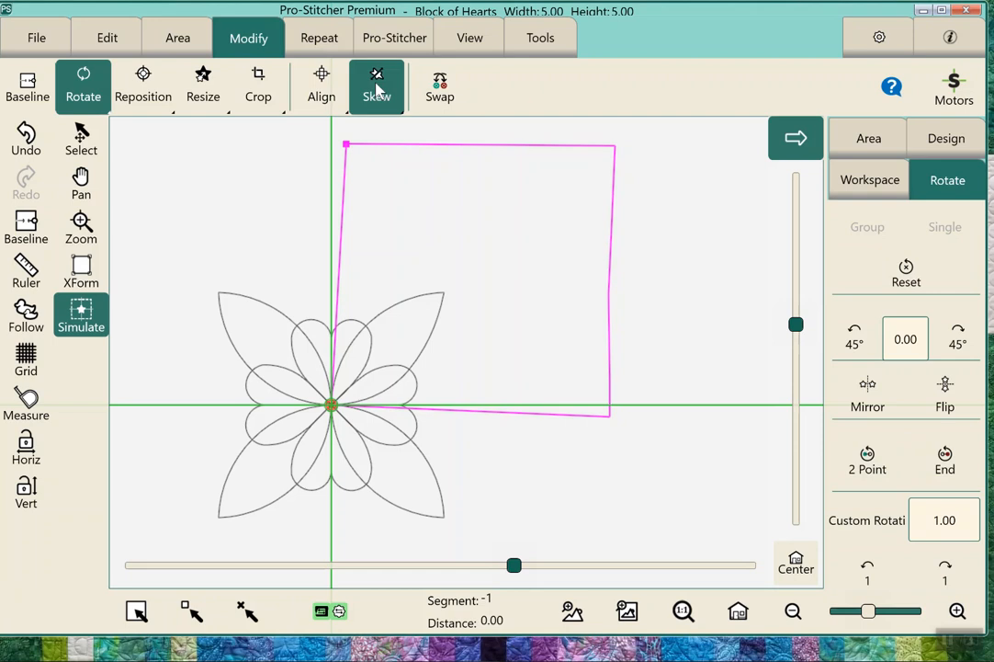
# Try Border Skew, free Skew and No Skew, settling on Border Skew to fill the 6.29 by 6.06 area.
pyautogui.click(377, 84)
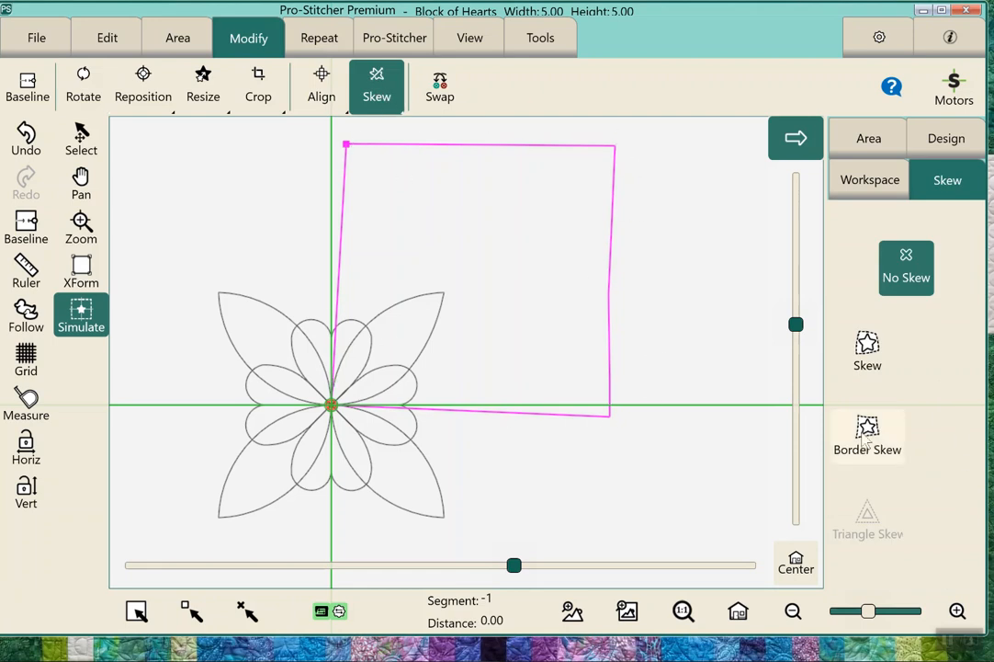
pyautogui.click(868, 435)
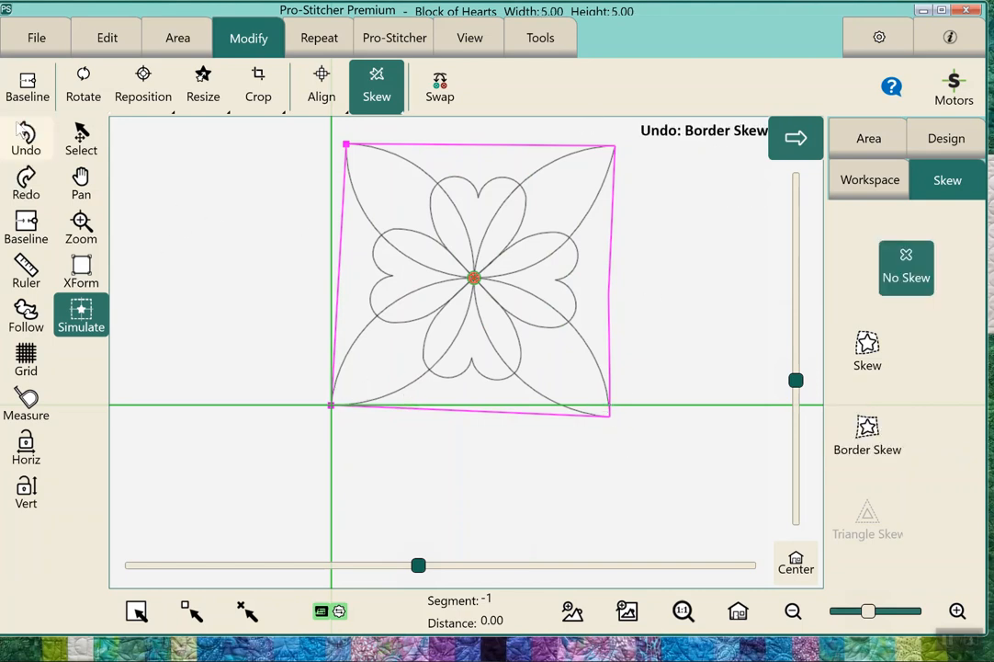
pyautogui.click(867, 351)
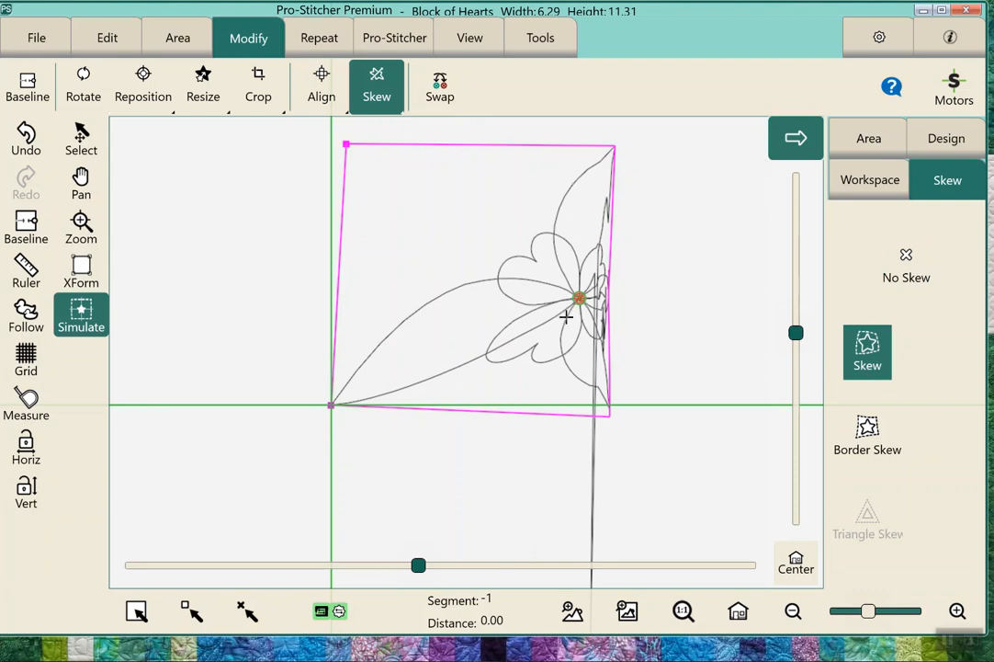
pyautogui.click(906, 268)
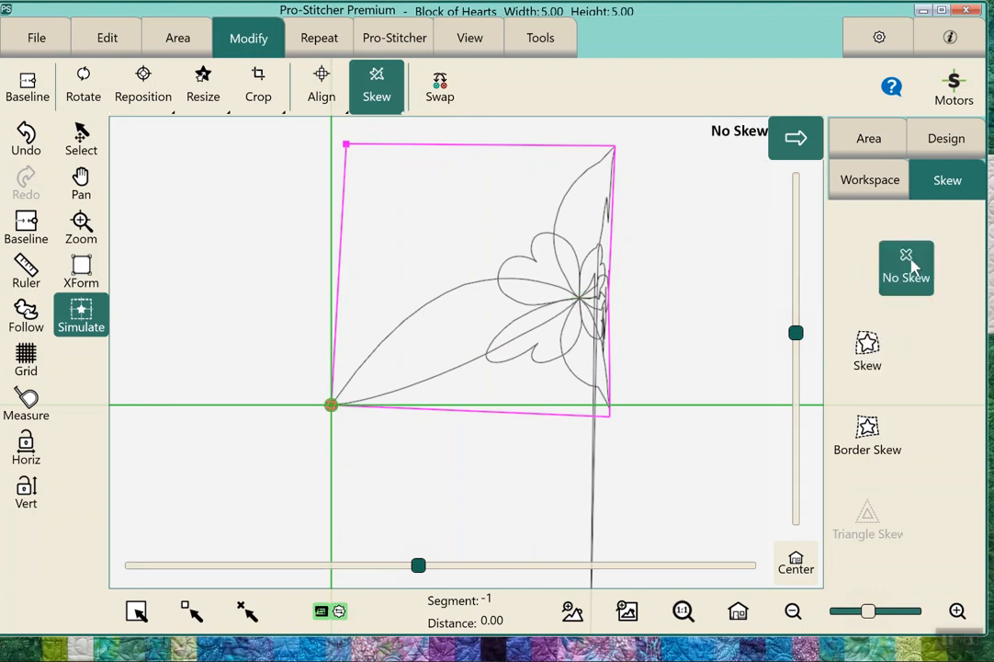
pyautogui.click(867, 432)
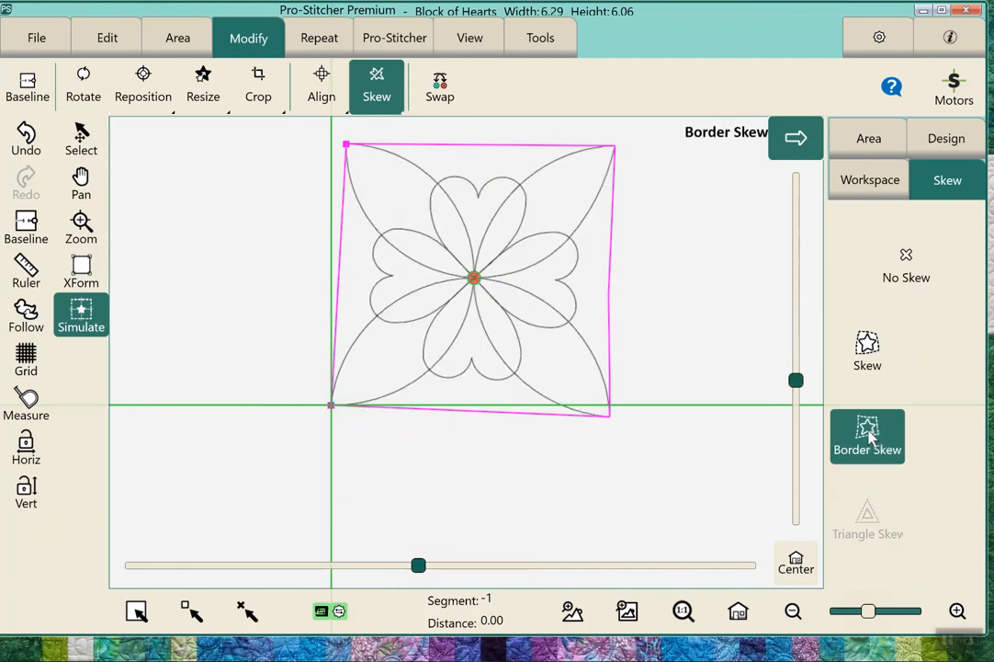
pyautogui.moveTo(871, 437)
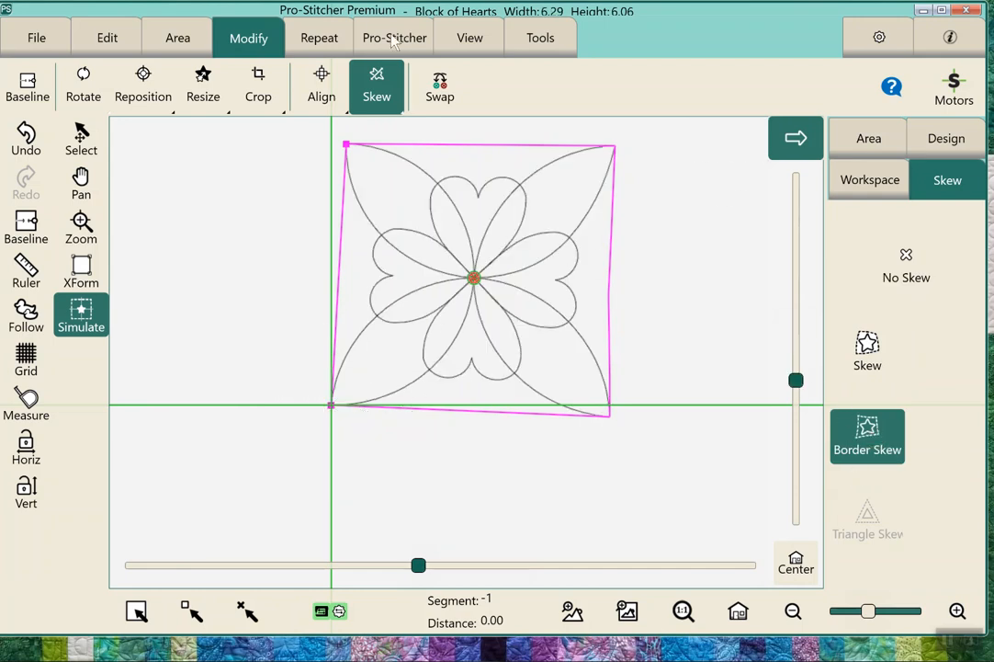
# Enter Quilt mode and run the design, bringing up the Verify Settings check.
pyautogui.click(394, 36)
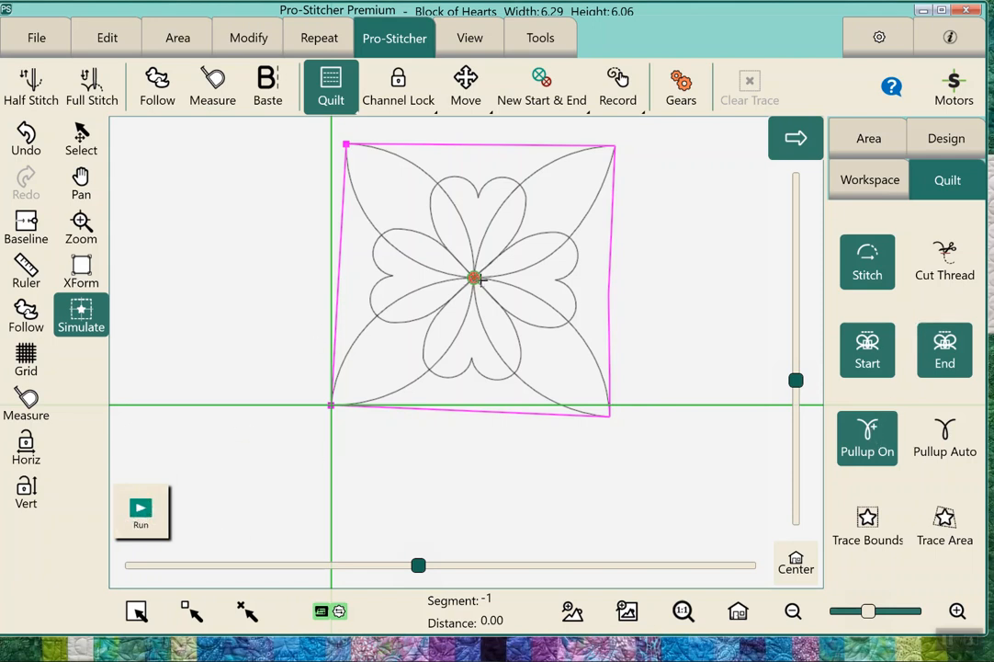
pyautogui.moveTo(303, 439)
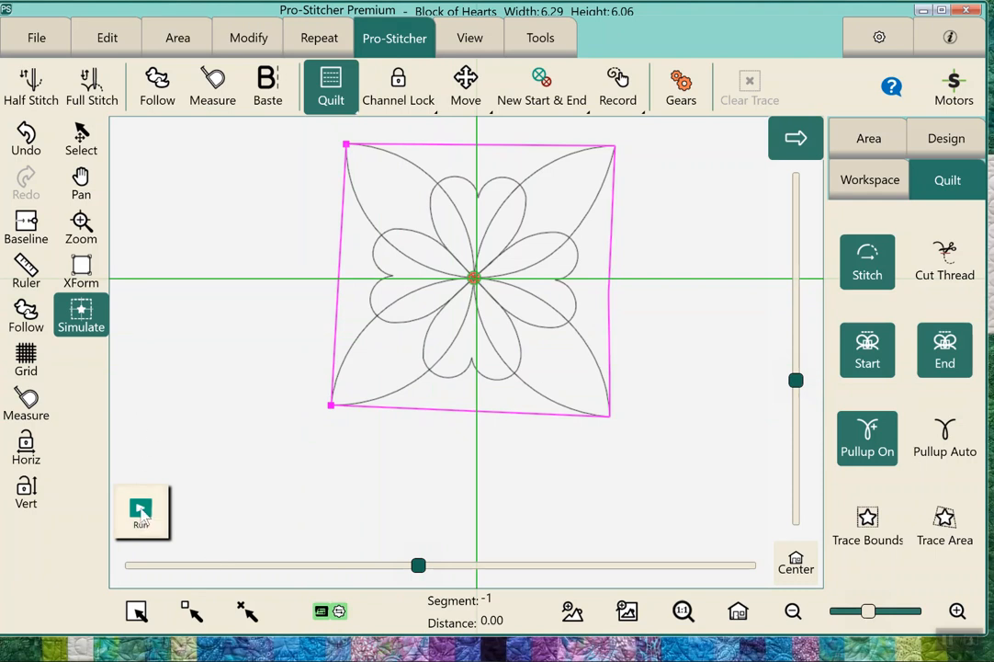
pyautogui.click(141, 511)
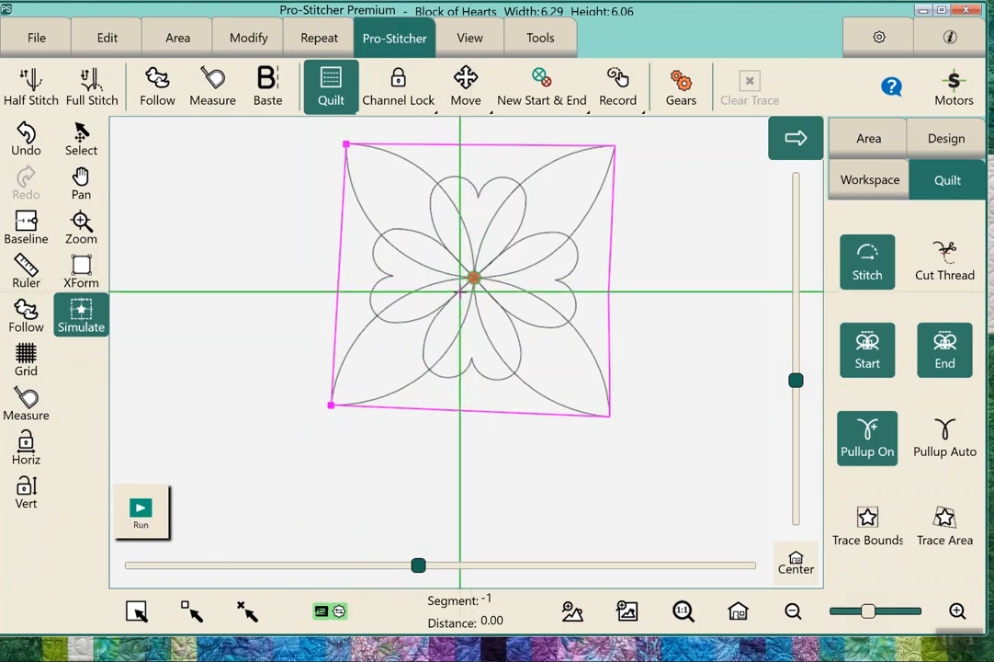
pyautogui.click(141, 507)
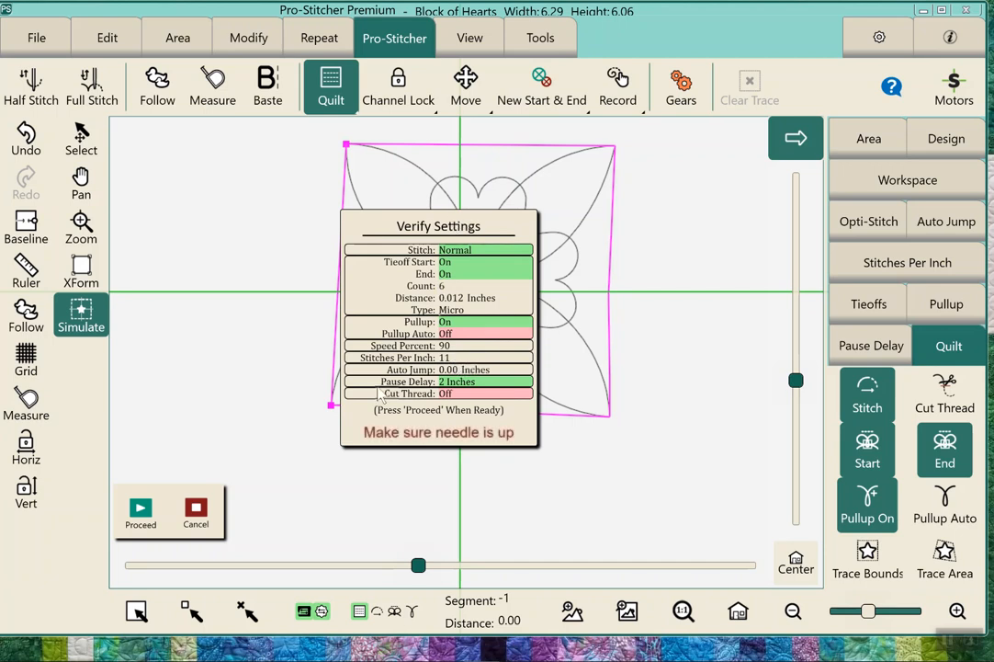
# Proceed past the settings check and pull-up thread notice, then resume stitching the hearts.
pyautogui.click(140, 511)
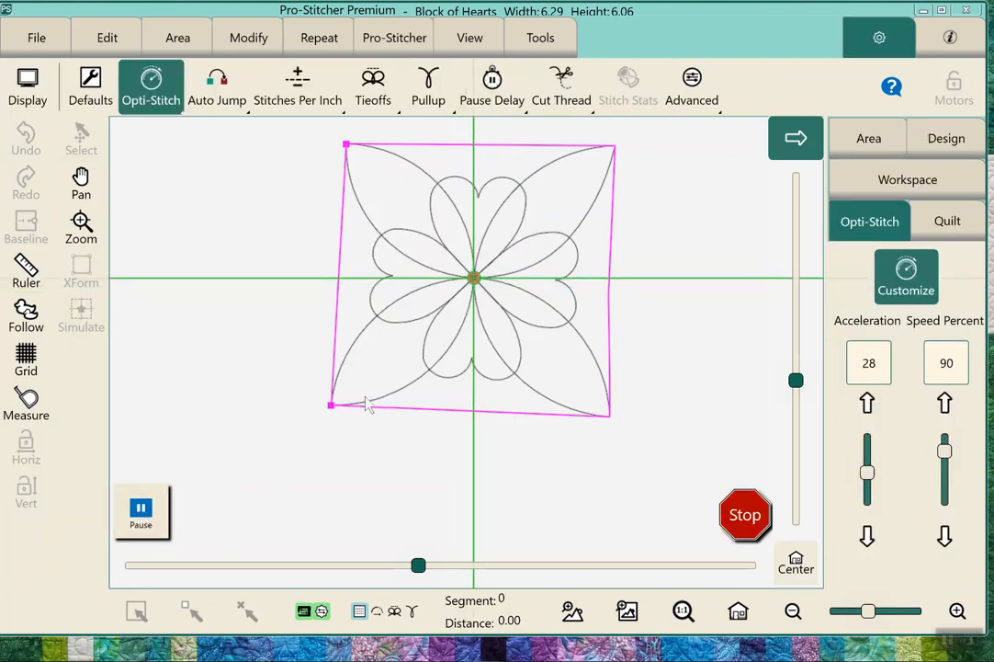
pyautogui.click(139, 511)
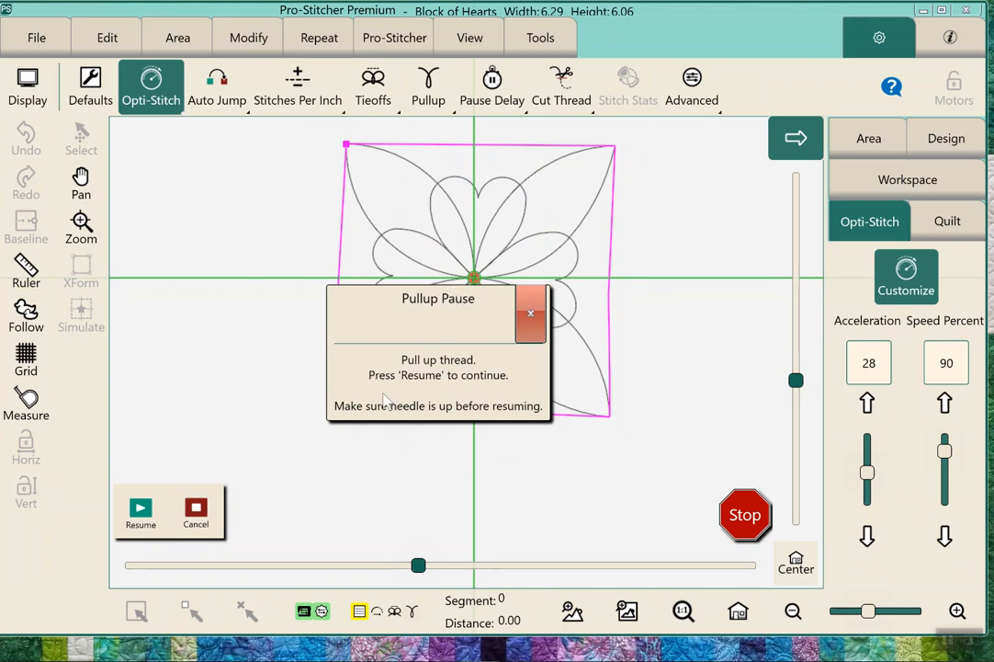
pyautogui.moveTo(518, 327)
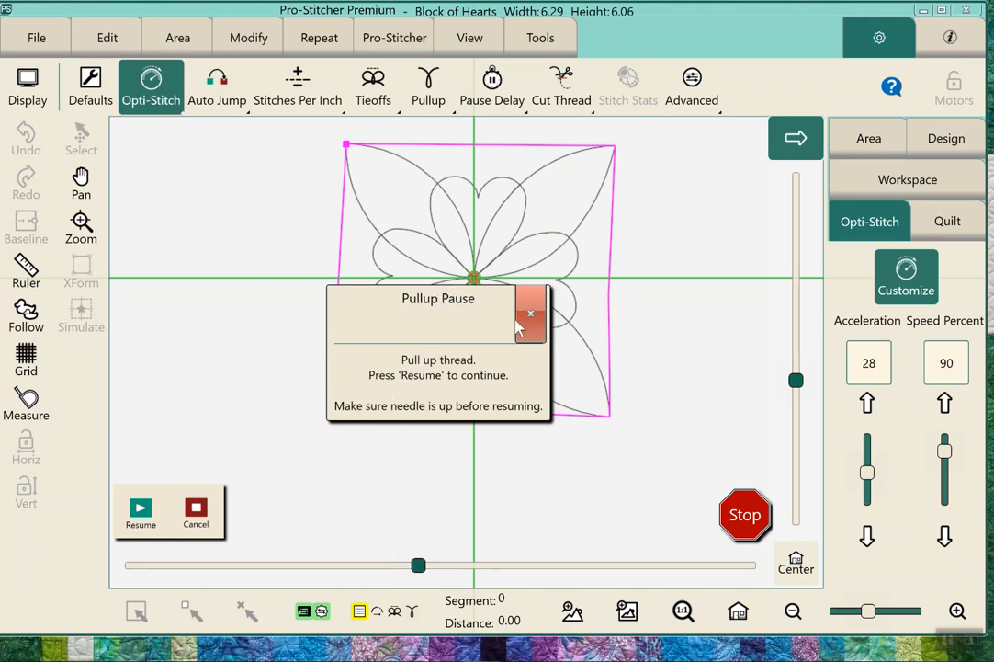
pyautogui.click(529, 312)
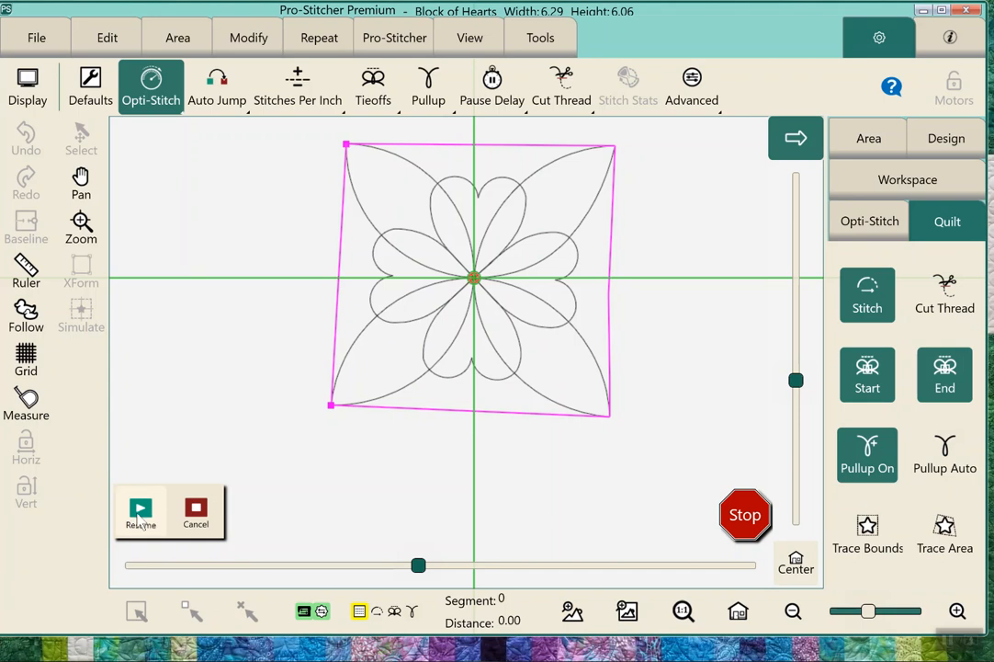
pyautogui.click(139, 511)
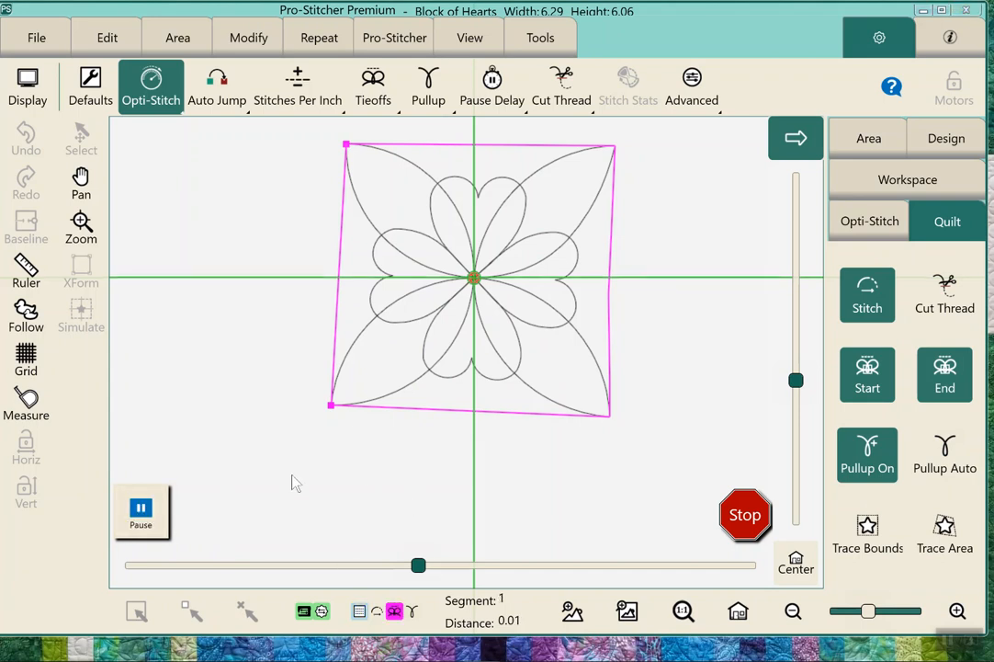
pyautogui.moveTo(308, 469)
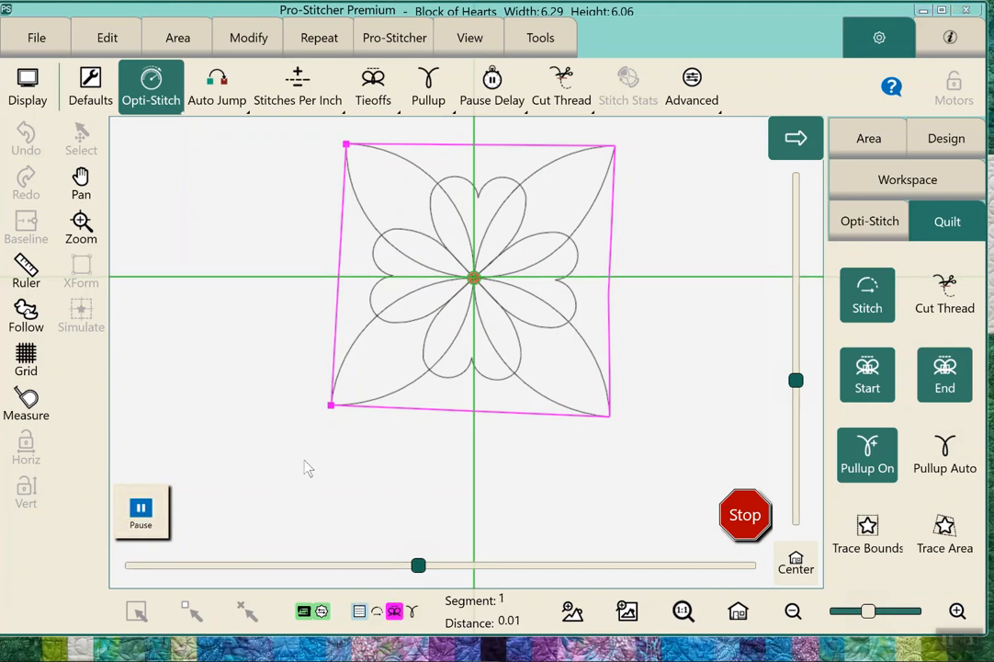
# Pause and cancel the stitch-out shortly into the first segment, returning to the File functions.
pyautogui.click(142, 510)
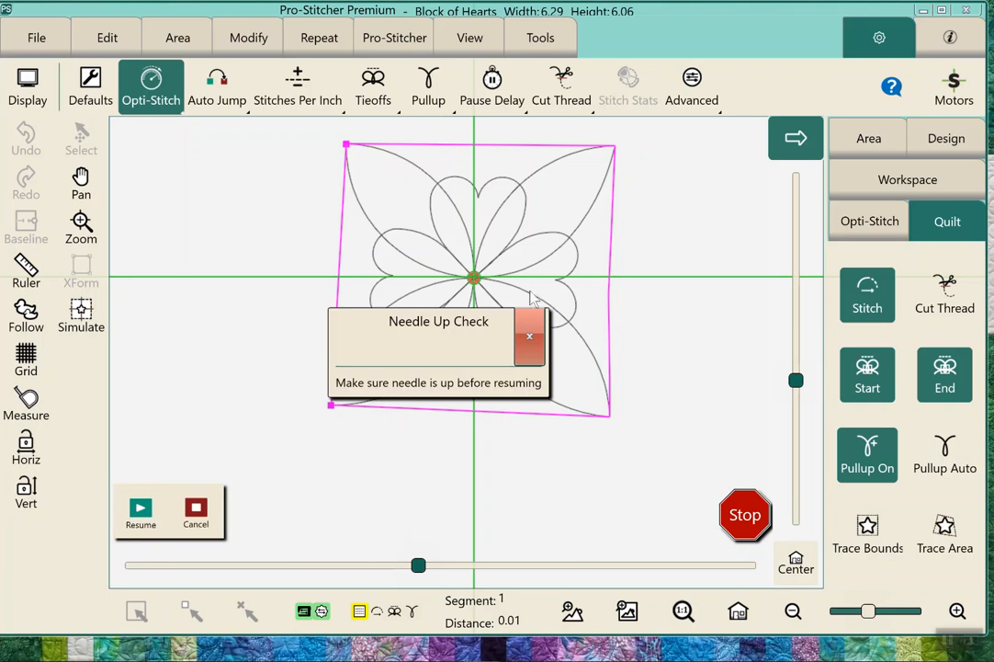
pyautogui.click(530, 334)
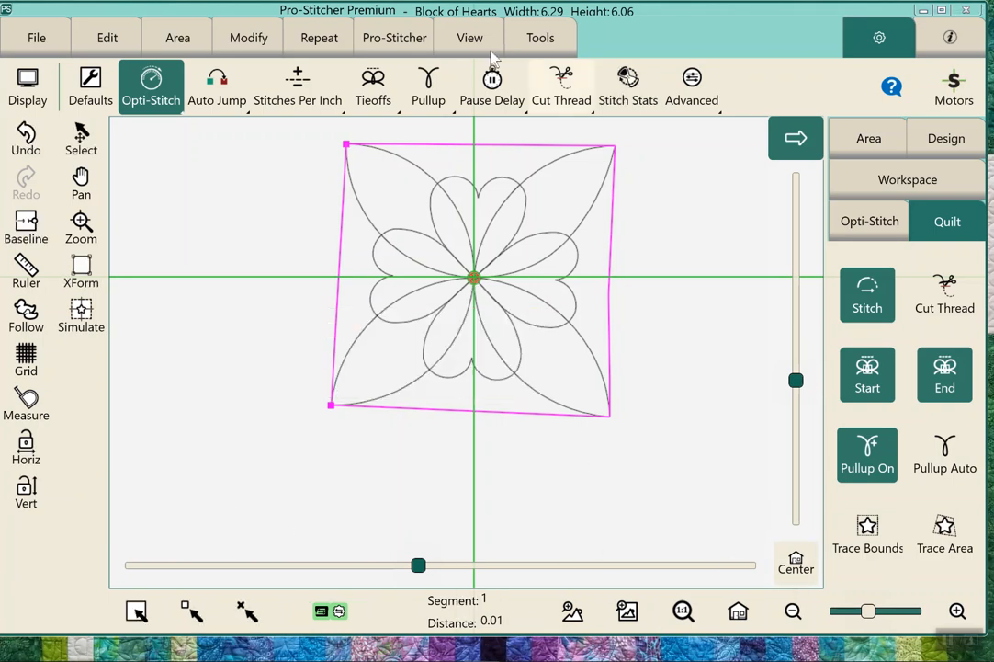
pyautogui.click(37, 36)
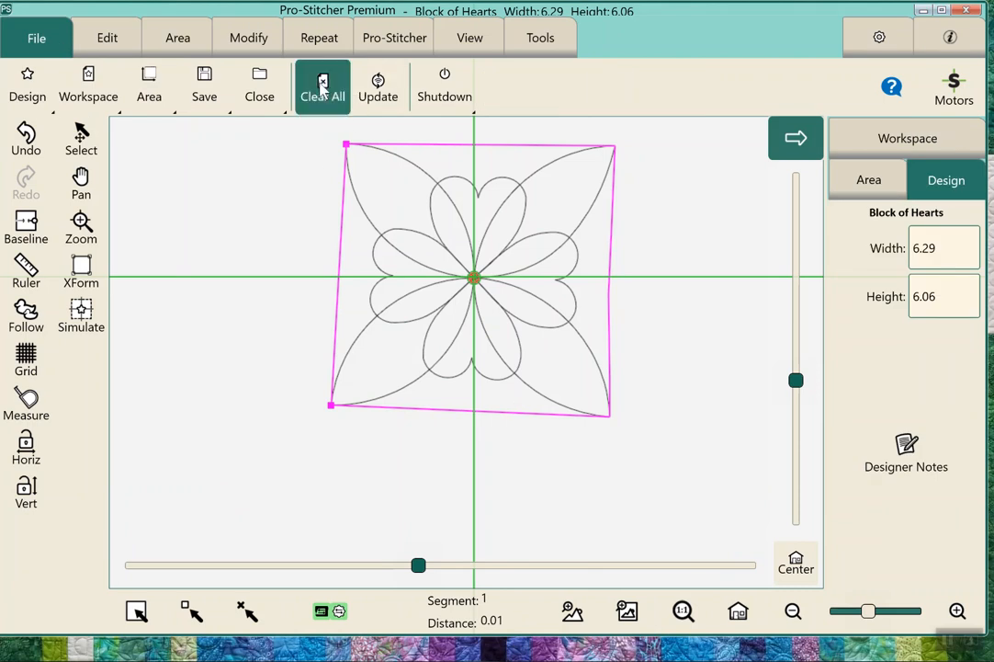